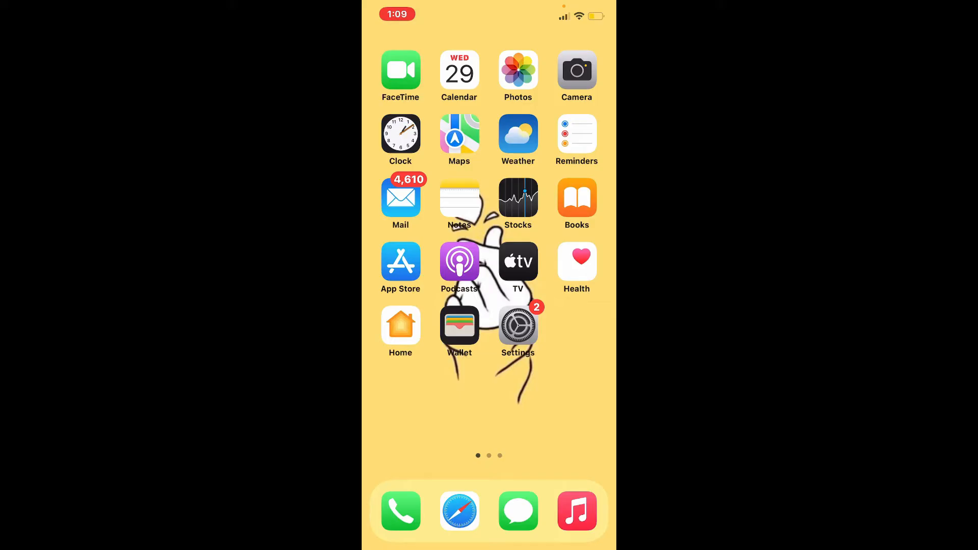
Swipe through the home screen pages to find and launch Trust Wallet
scroll("left", 3)
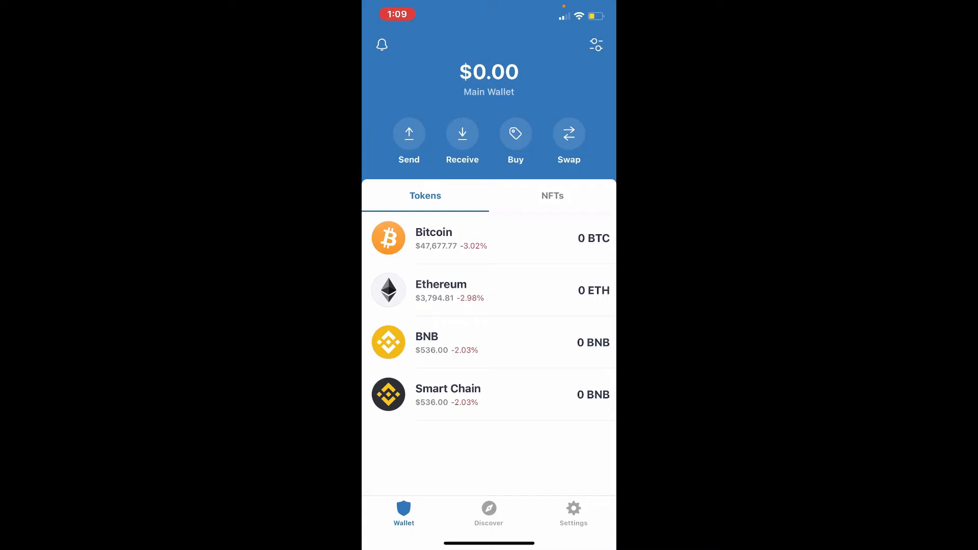
Go to Settings, then Security, and switch on App Lock to reach Set Passcode
left_click(572, 512)
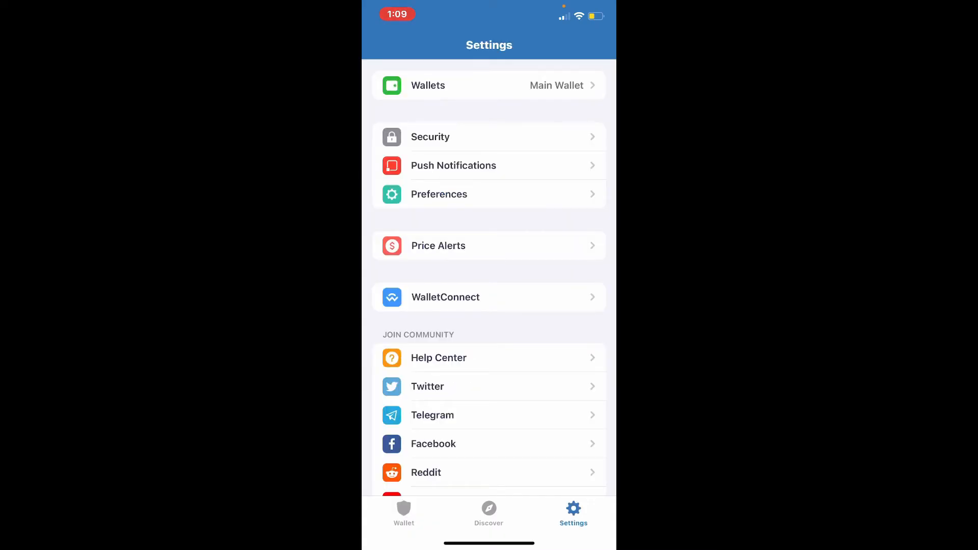
left_click(429, 136)
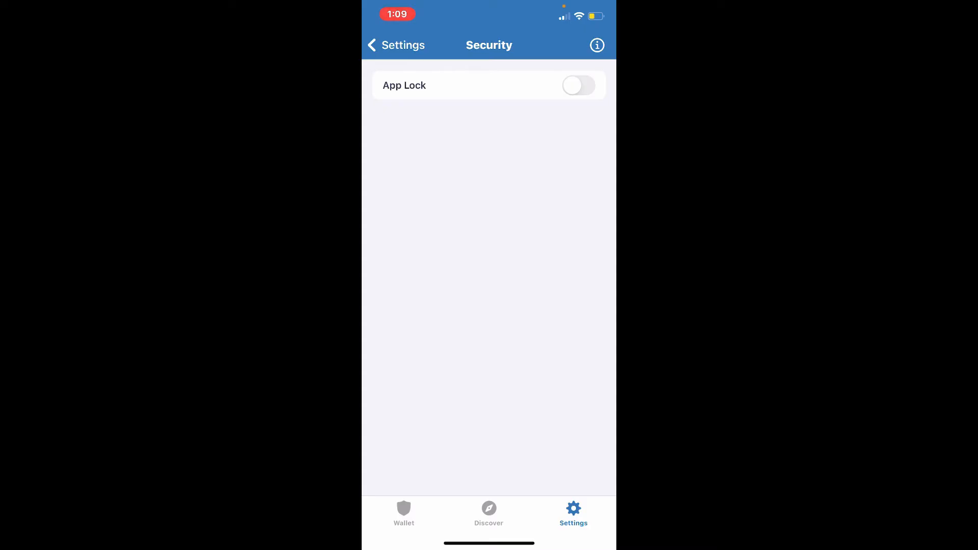
left_click(577, 85)
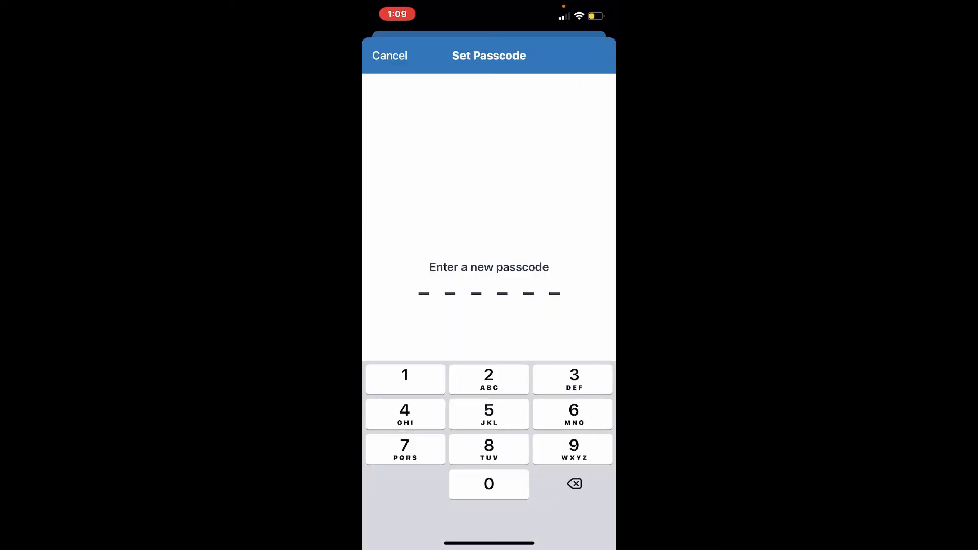